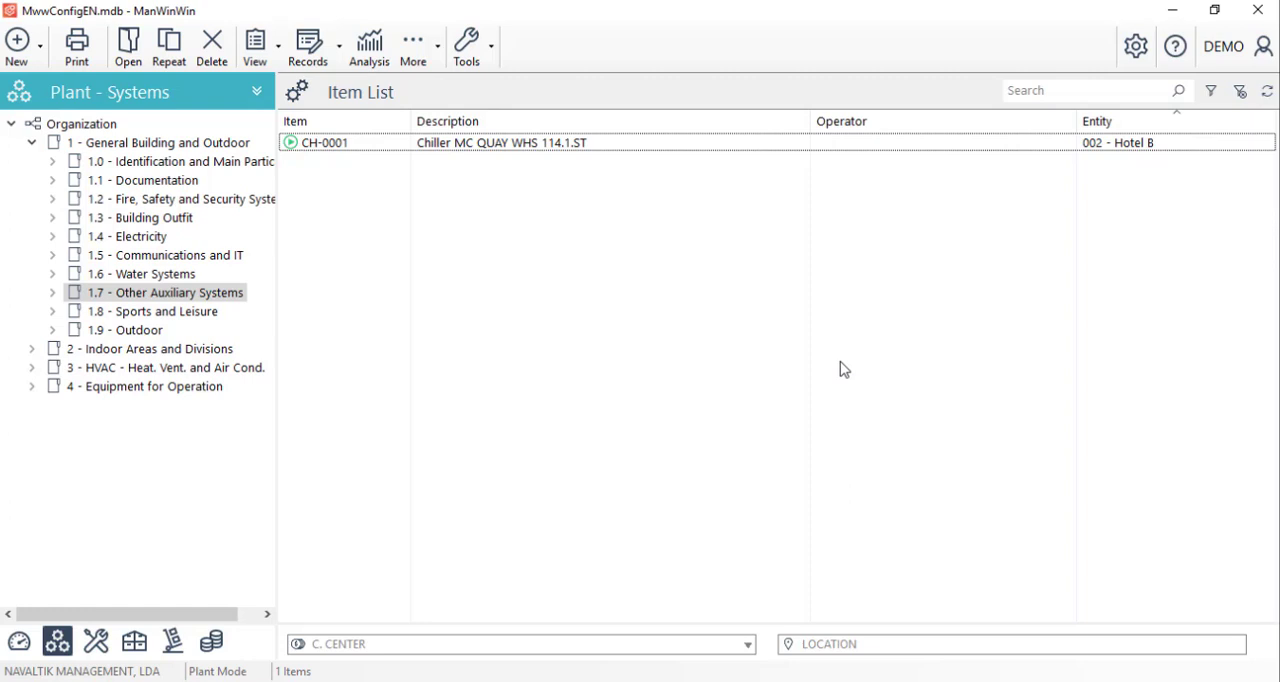
{"action": "mouse_move", "coordinate": [1113, 75]}
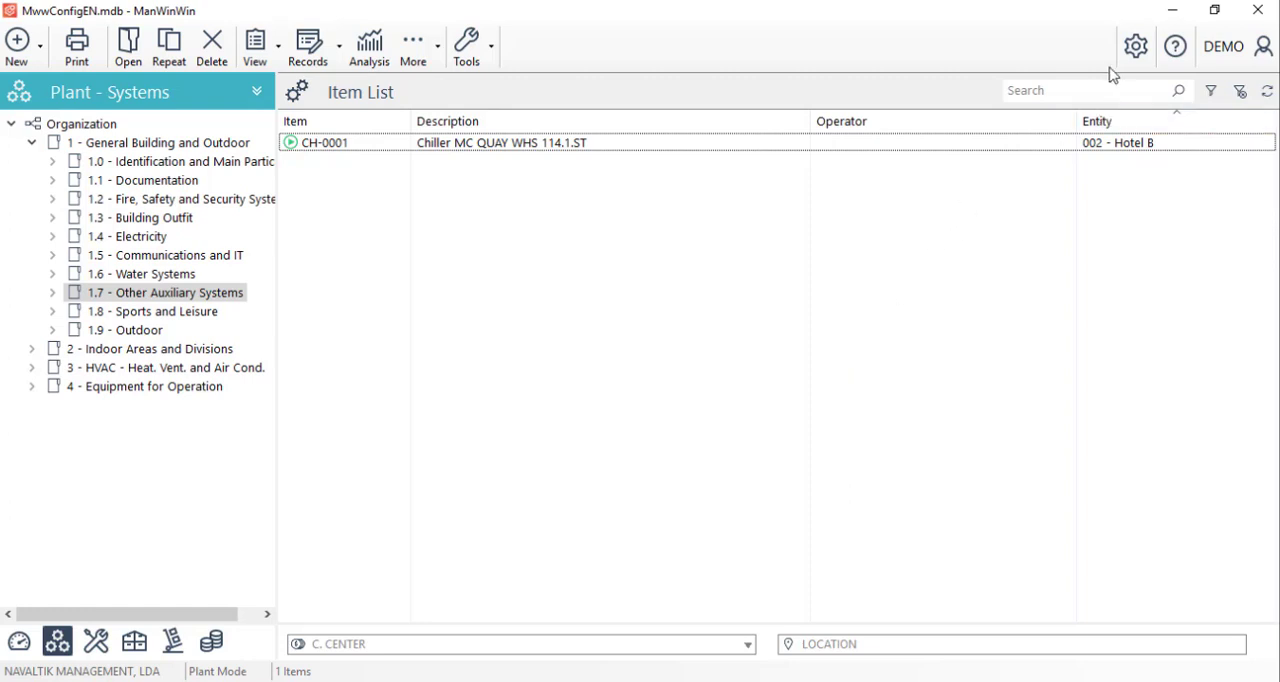
Add reading parameter T, description Temperature, unit ºC, via Plant > Reading Parameters
{"action": "left_click", "coordinate": [1135, 46]}
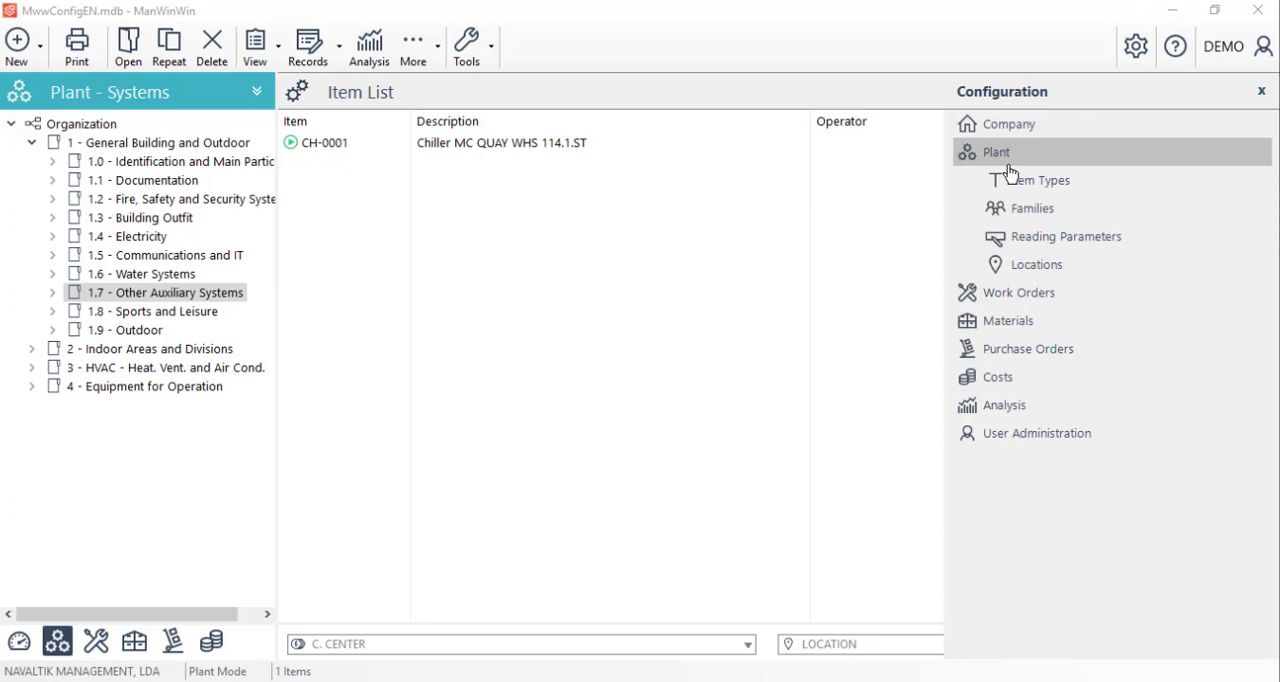
{"action": "left_click", "coordinate": [1067, 236]}
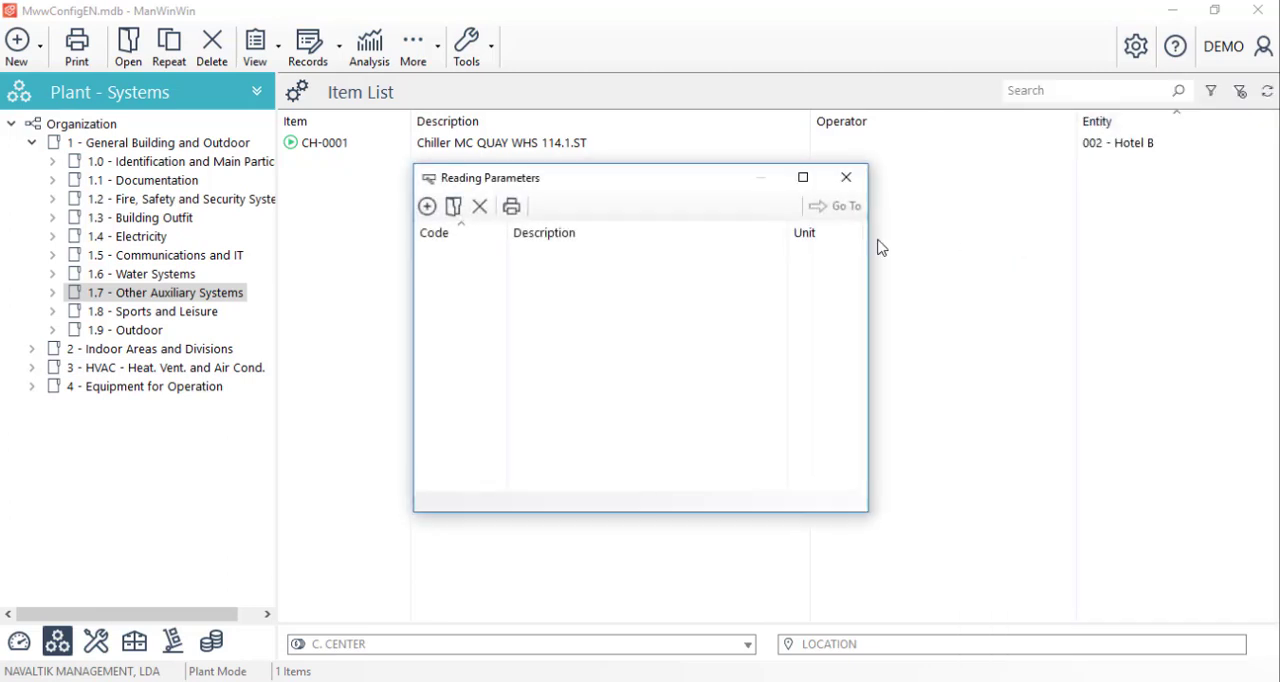
{"action": "left_click", "coordinate": [426, 206]}
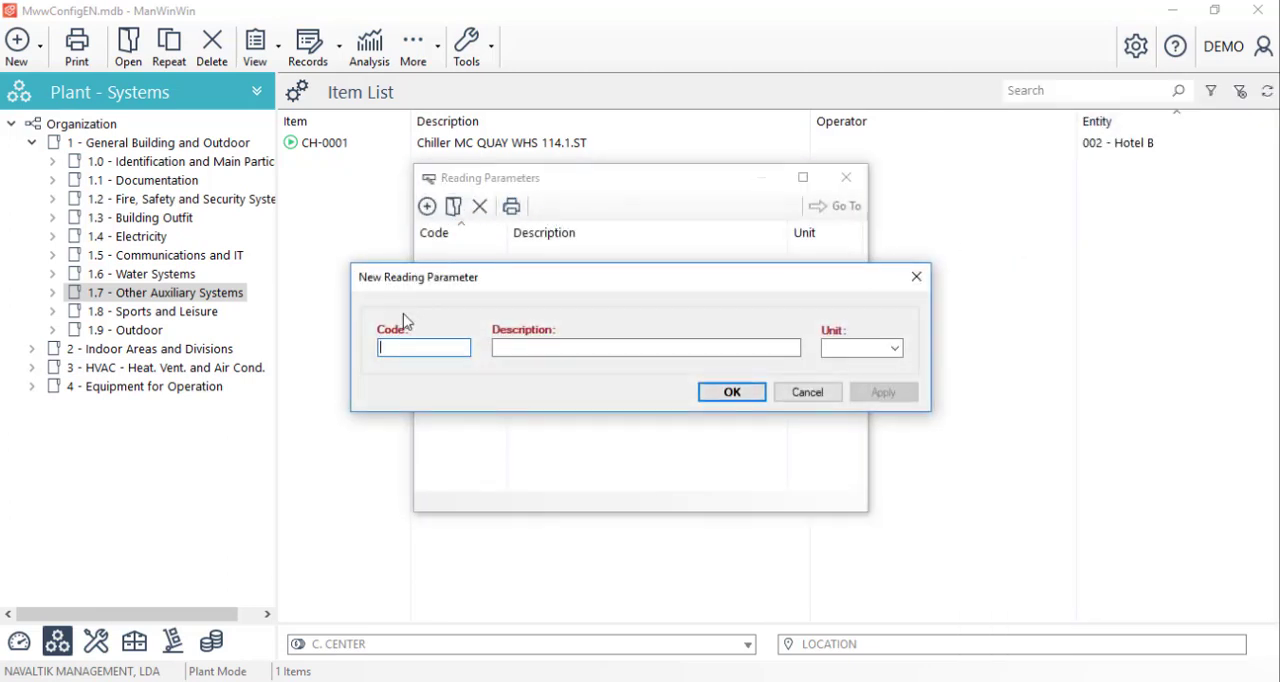
{"action": "type", "text": "Temperature"}
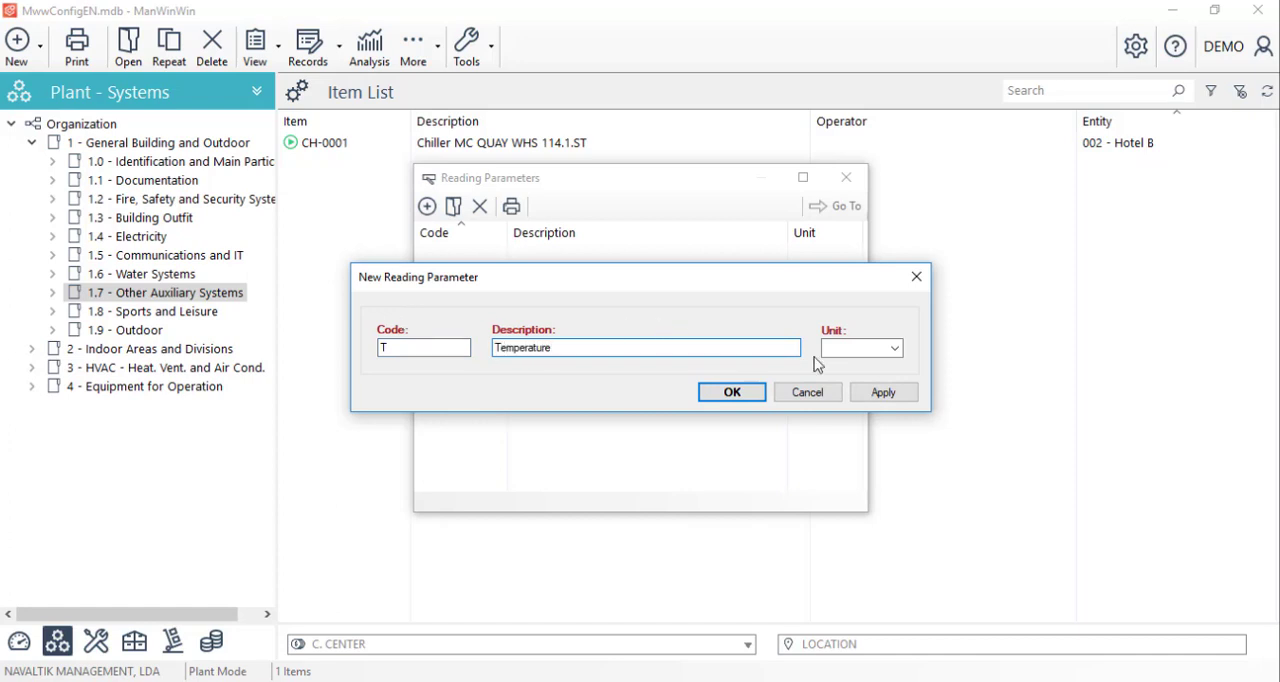
{"action": "type", "text": "ºC"}
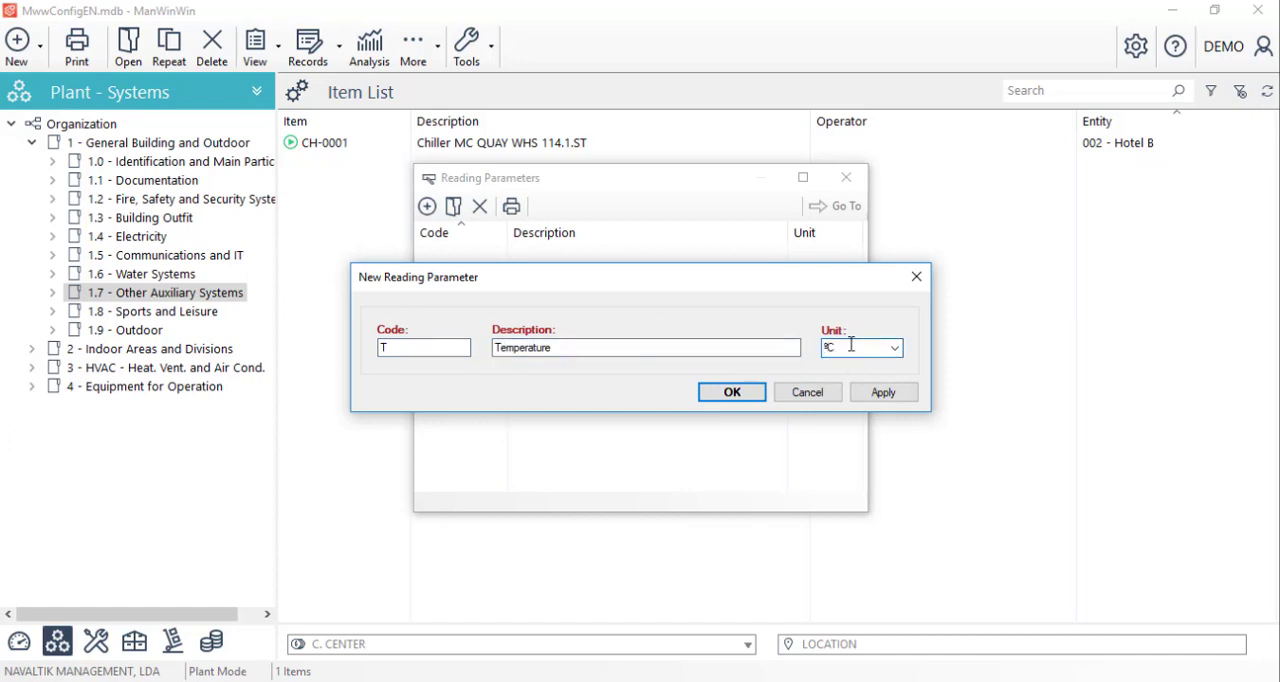
{"action": "left_click", "coordinate": [731, 391]}
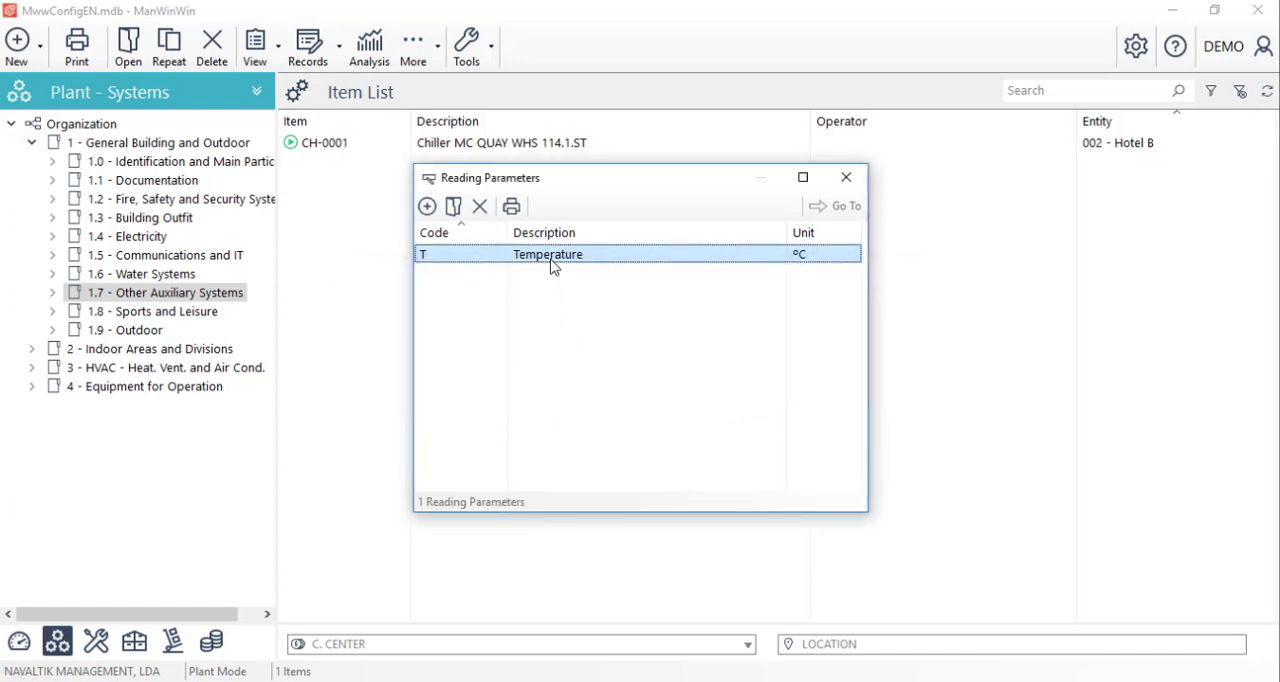
Close Reading Parameters and bring up the actions menu for chiller CH-0001
{"action": "left_click", "coordinate": [846, 177]}
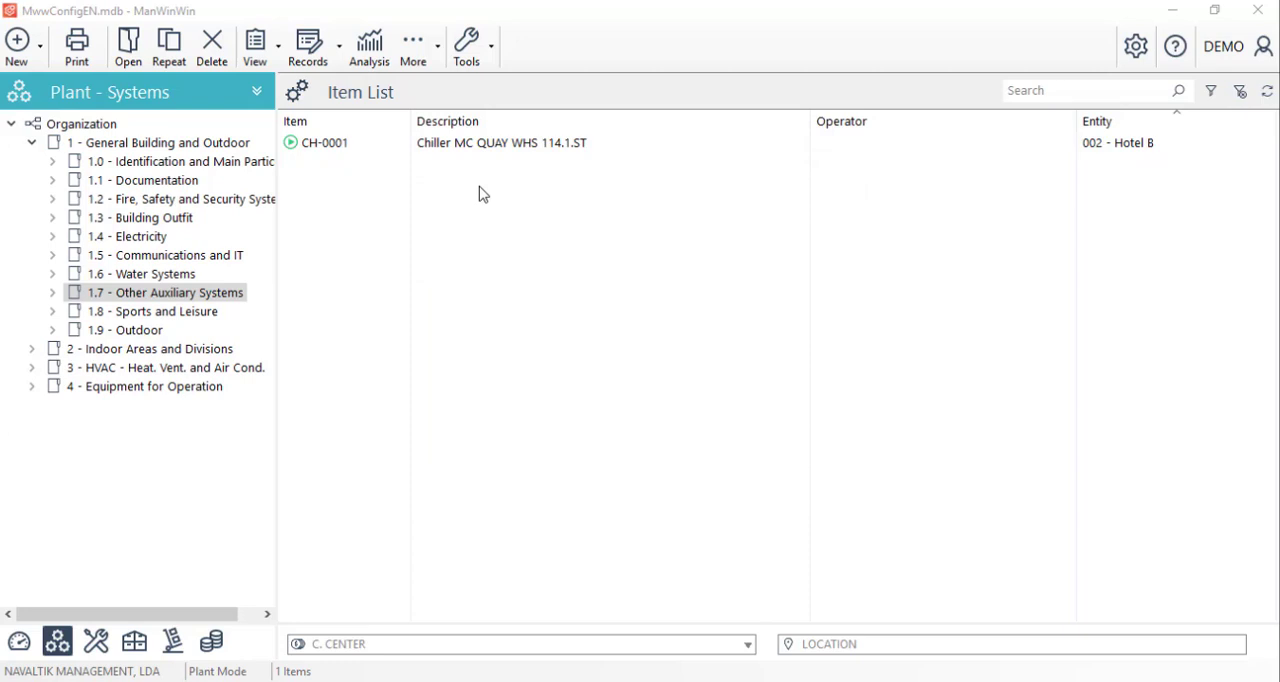
{"action": "right_click", "coordinate": [450, 142]}
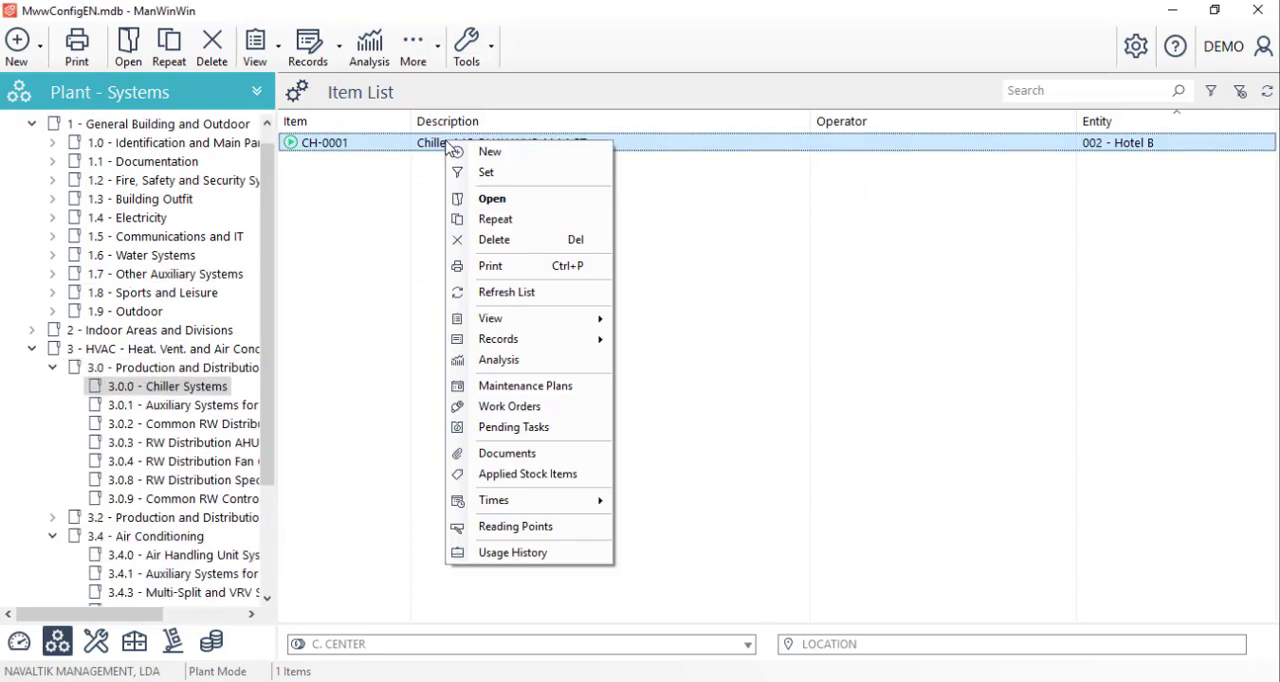
{"action": "mouse_move", "coordinate": [489, 361]}
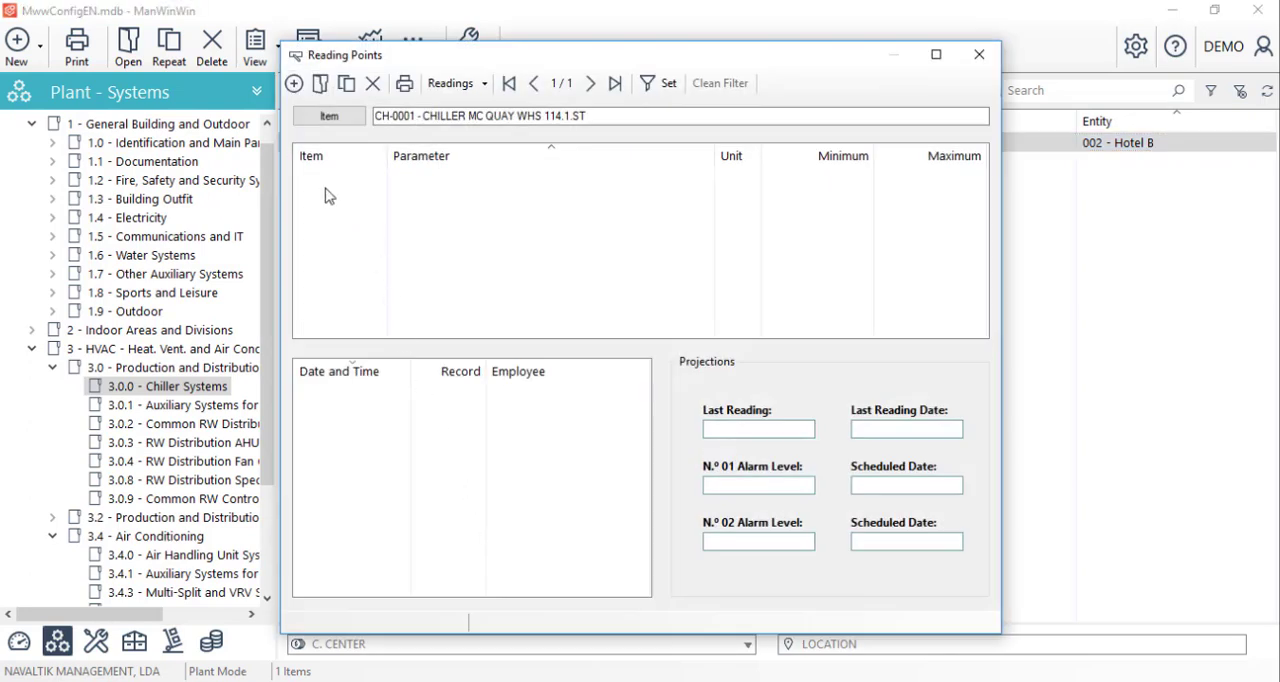
Add a Temperature reading point to CH-0001 with maximum 6, alarms 2 and 4, and save it
{"action": "left_click", "coordinate": [293, 83]}
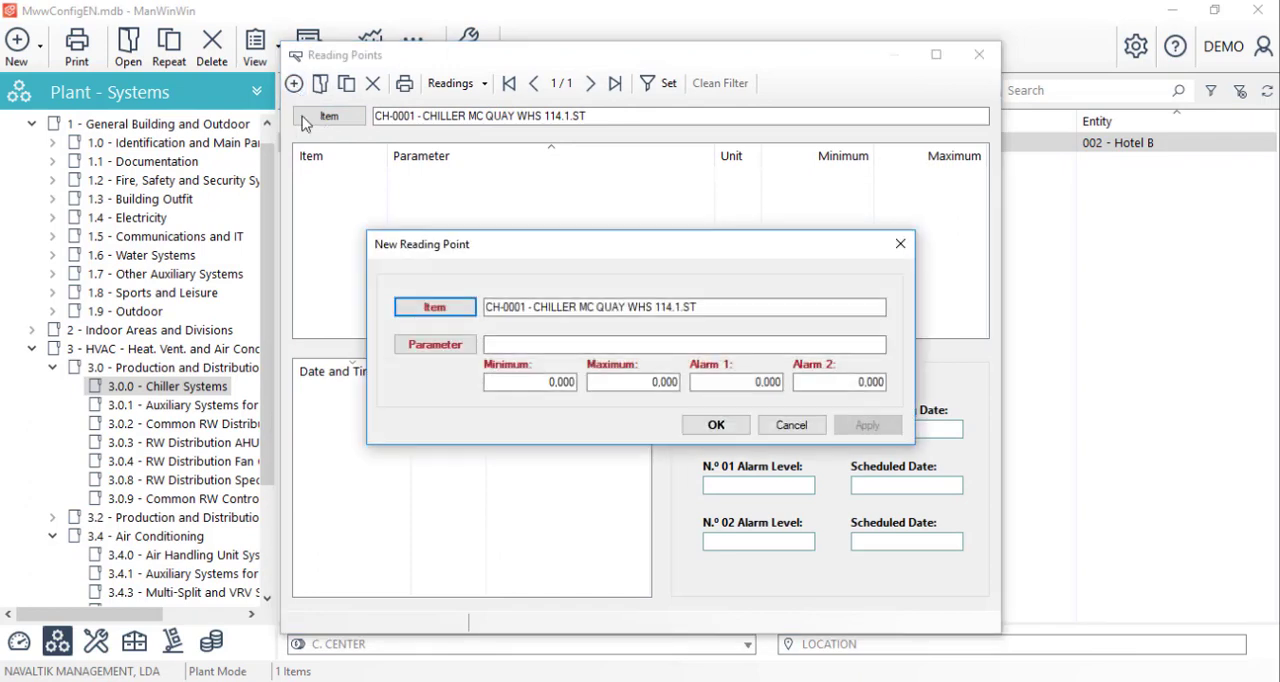
{"action": "left_click", "coordinate": [434, 344]}
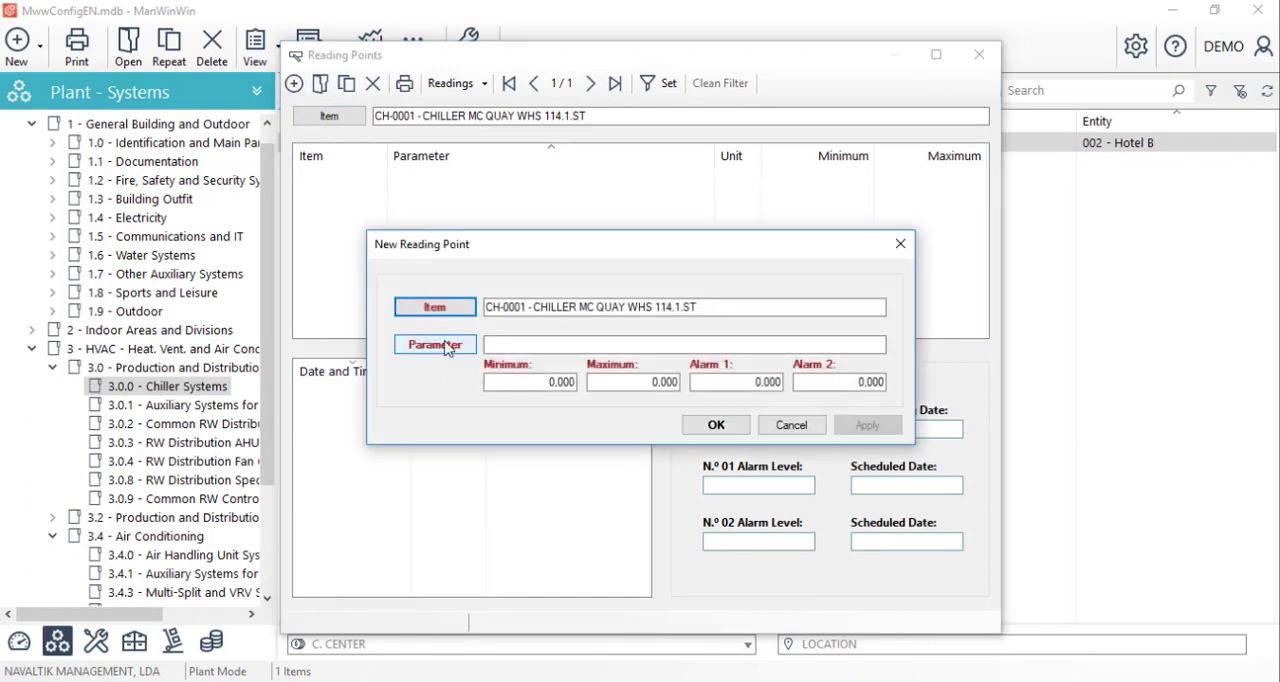
{"action": "left_click", "coordinate": [434, 344]}
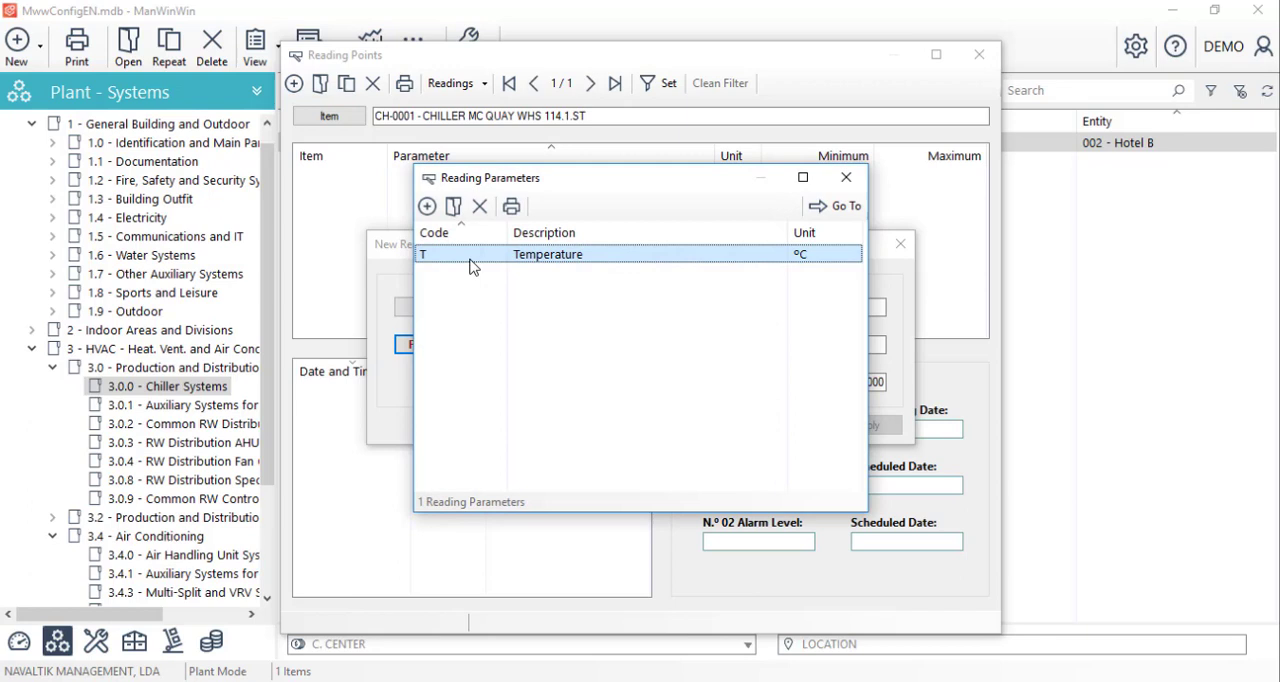
{"action": "mouse_move", "coordinate": [563, 263]}
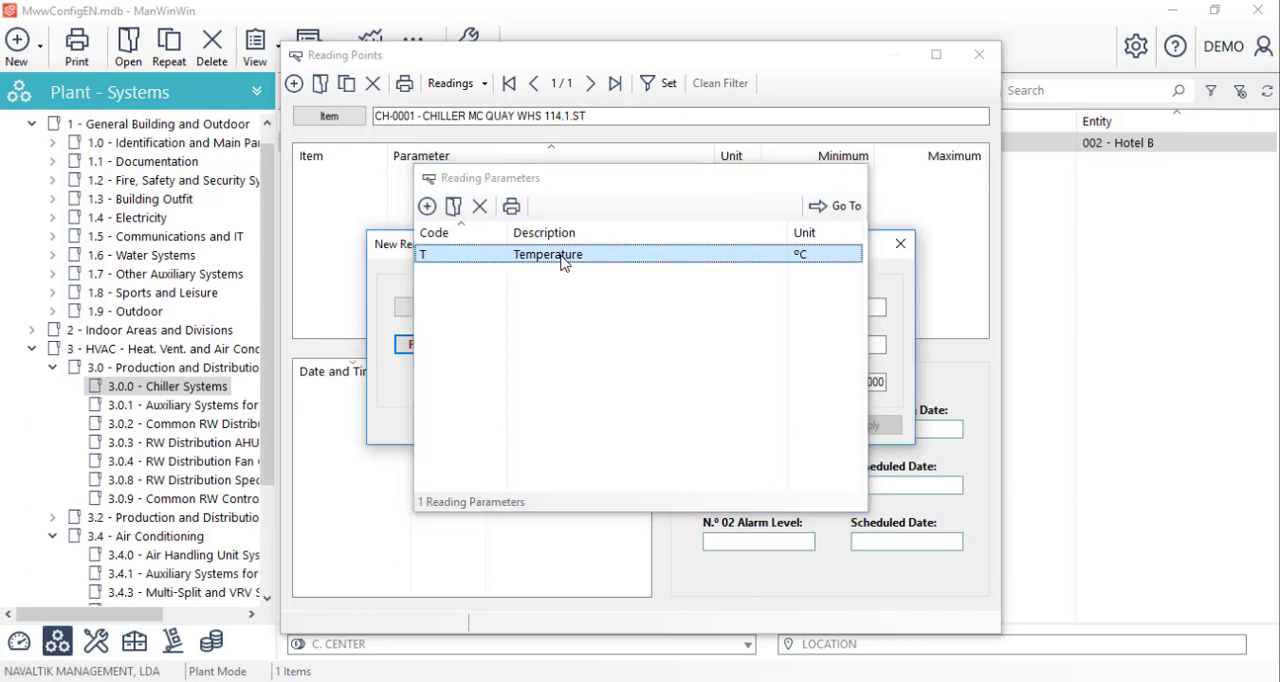
{"action": "double_click", "coordinate": [547, 254]}
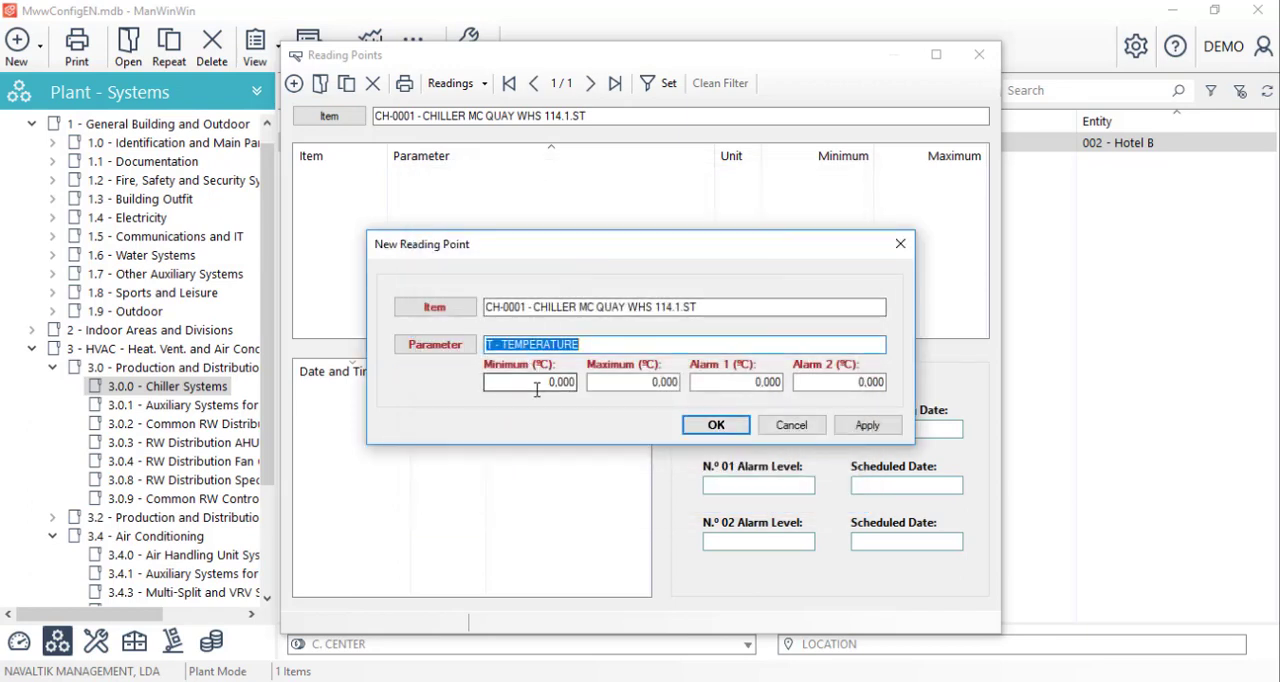
{"action": "left_click", "coordinate": [633, 382]}
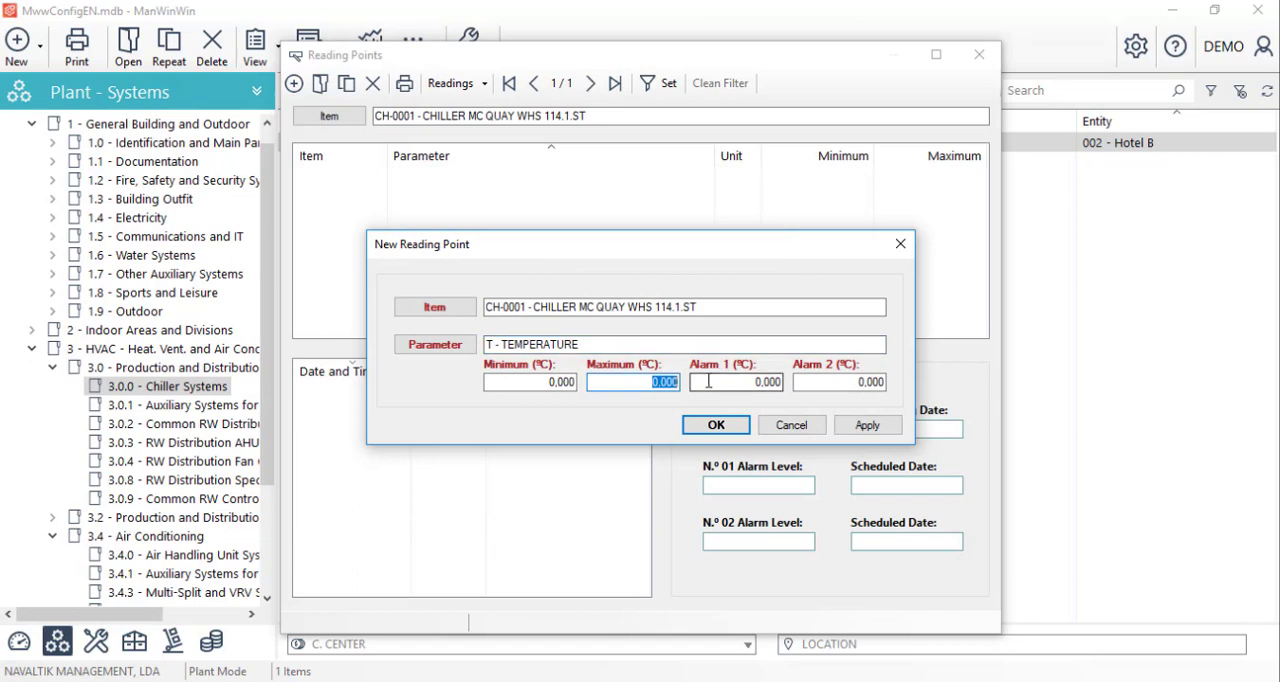
{"action": "type", "text": "6.000"}
{"action": "left_click", "coordinate": [839, 382]}
{"action": "type", "text": "4"}
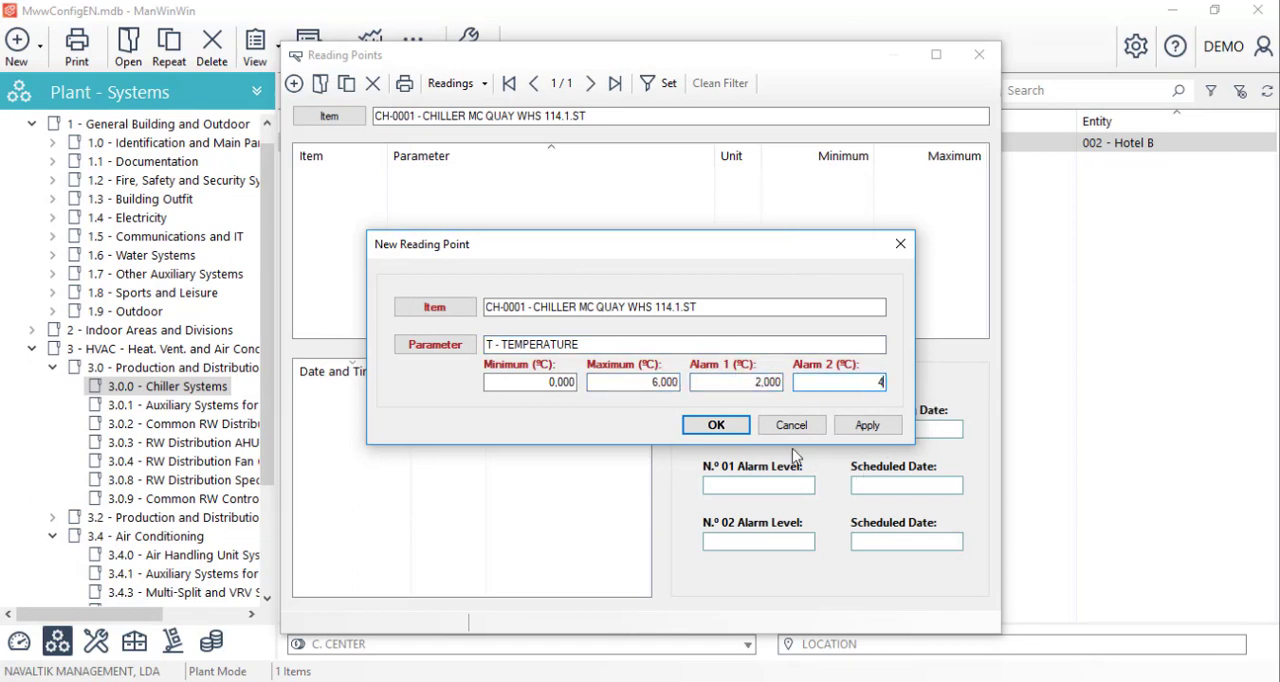
{"action": "left_click", "coordinate": [715, 424]}
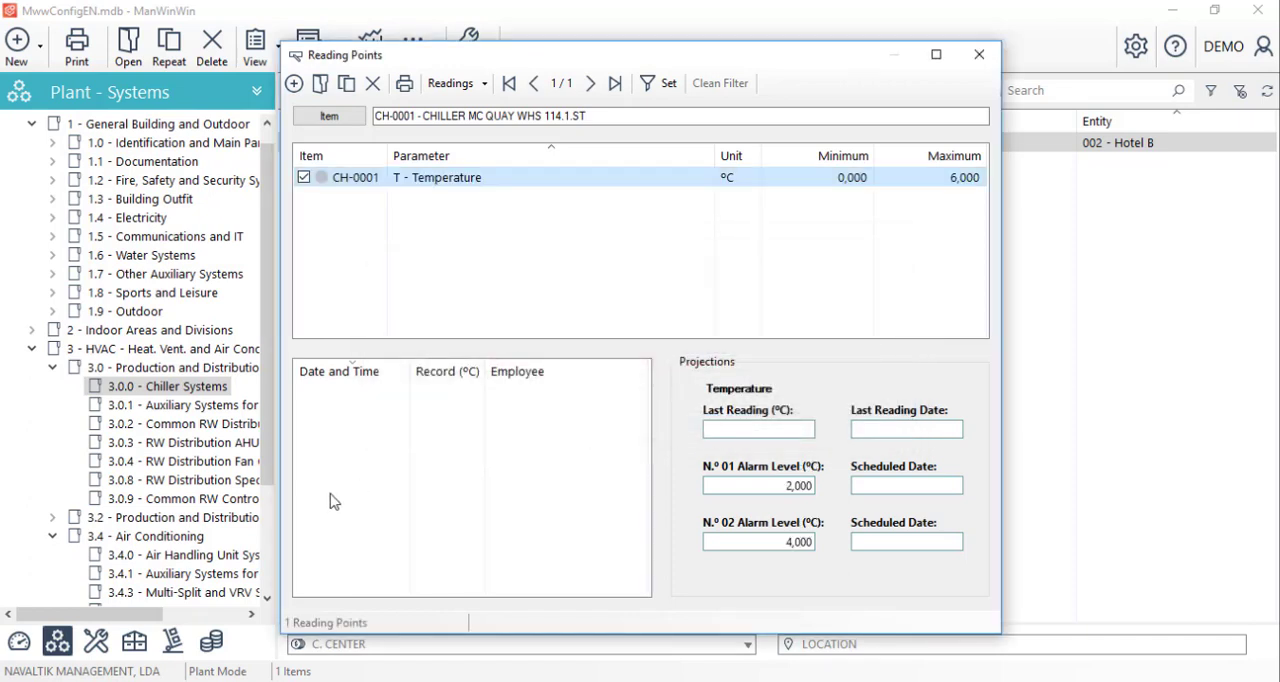
{"action": "mouse_move", "coordinate": [373, 512]}
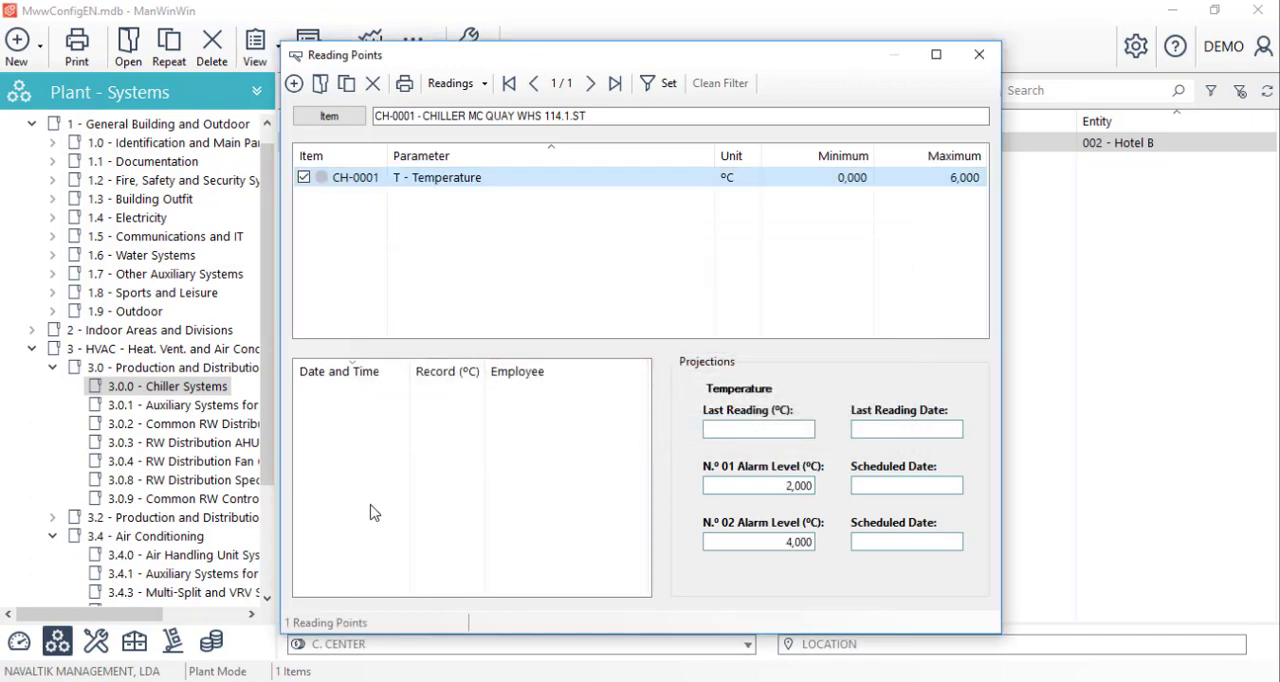
{"action": "mouse_move", "coordinate": [557, 196]}
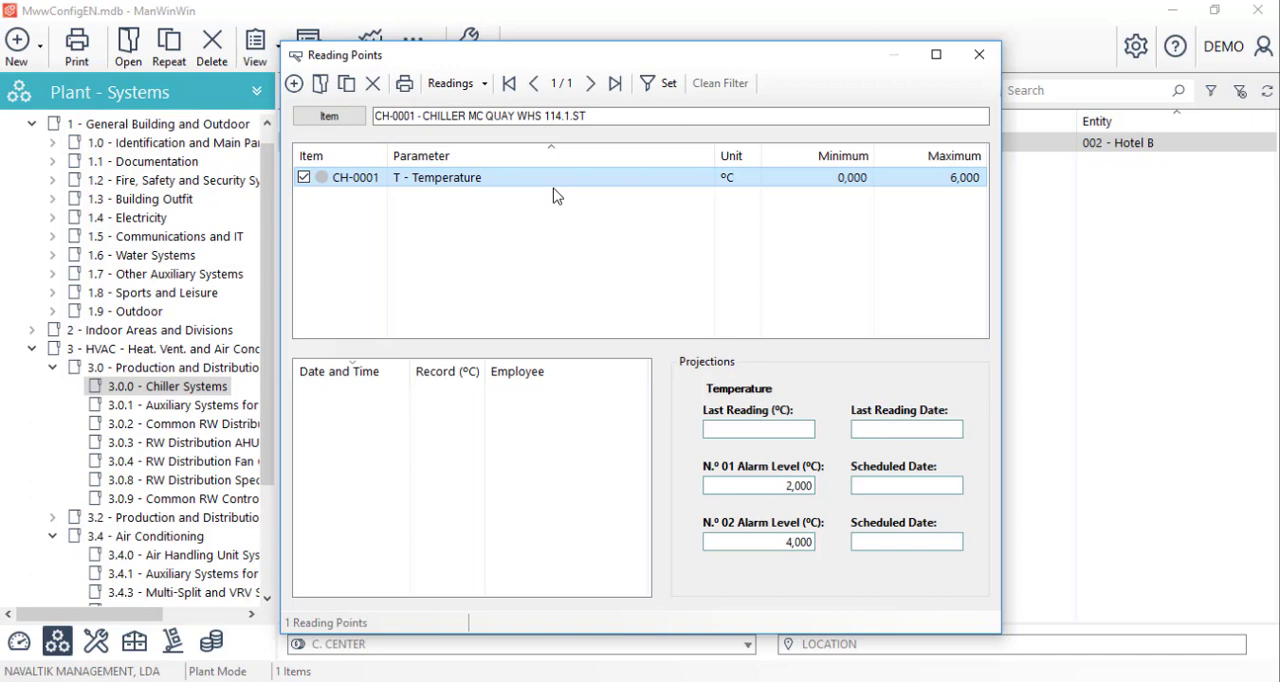
{"action": "mouse_move", "coordinate": [390, 428]}
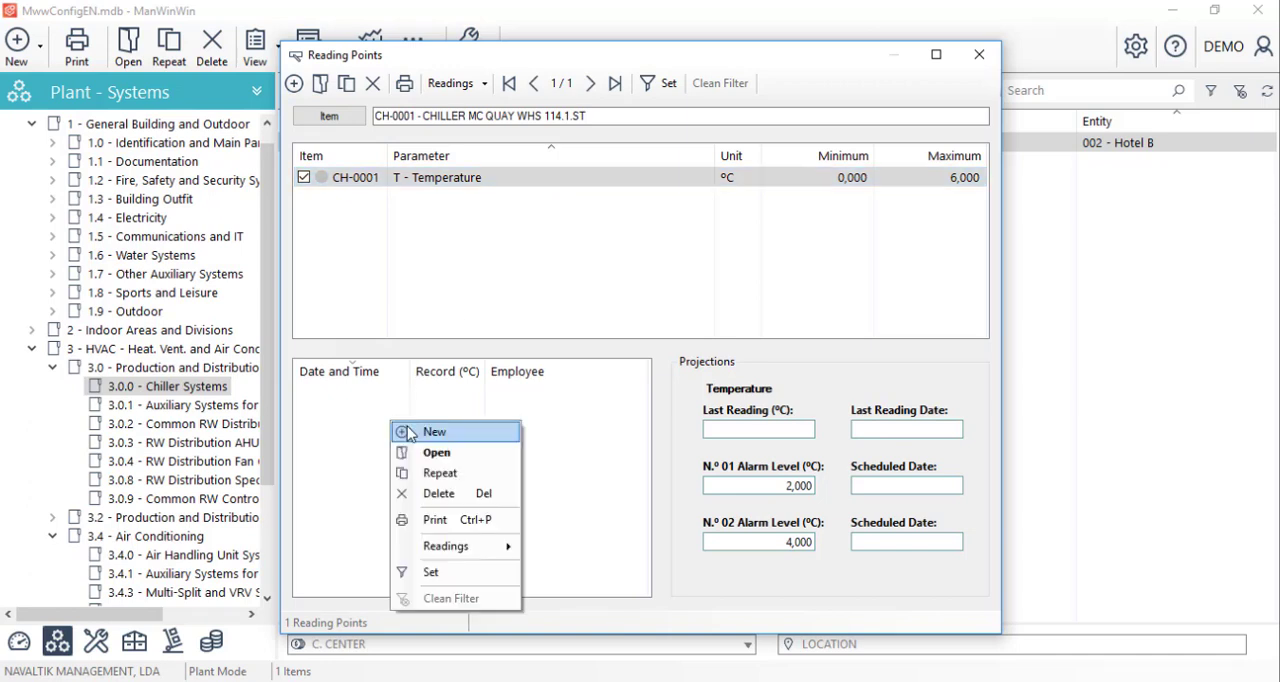
Save a new Temperature reading of 1 ºC for CH-0001 and return to the item list
{"action": "left_click", "coordinate": [434, 431]}
{"action": "type", "text": "1"}
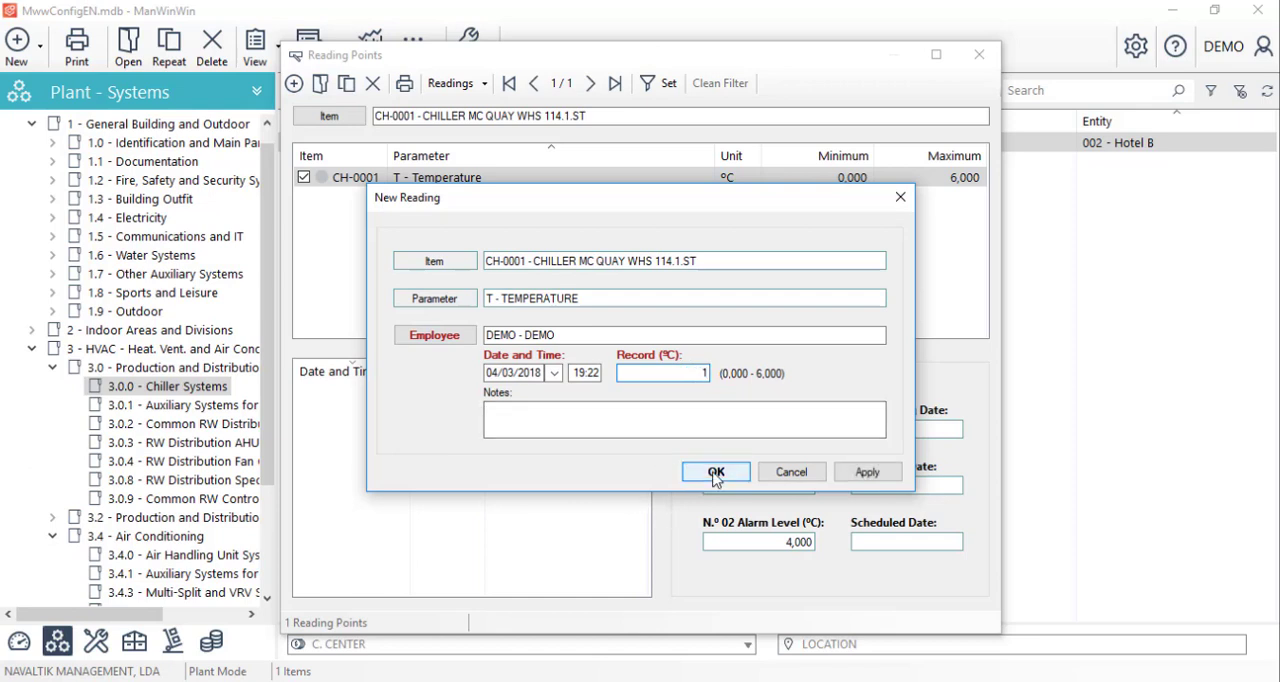
{"action": "left_click", "coordinate": [715, 471]}
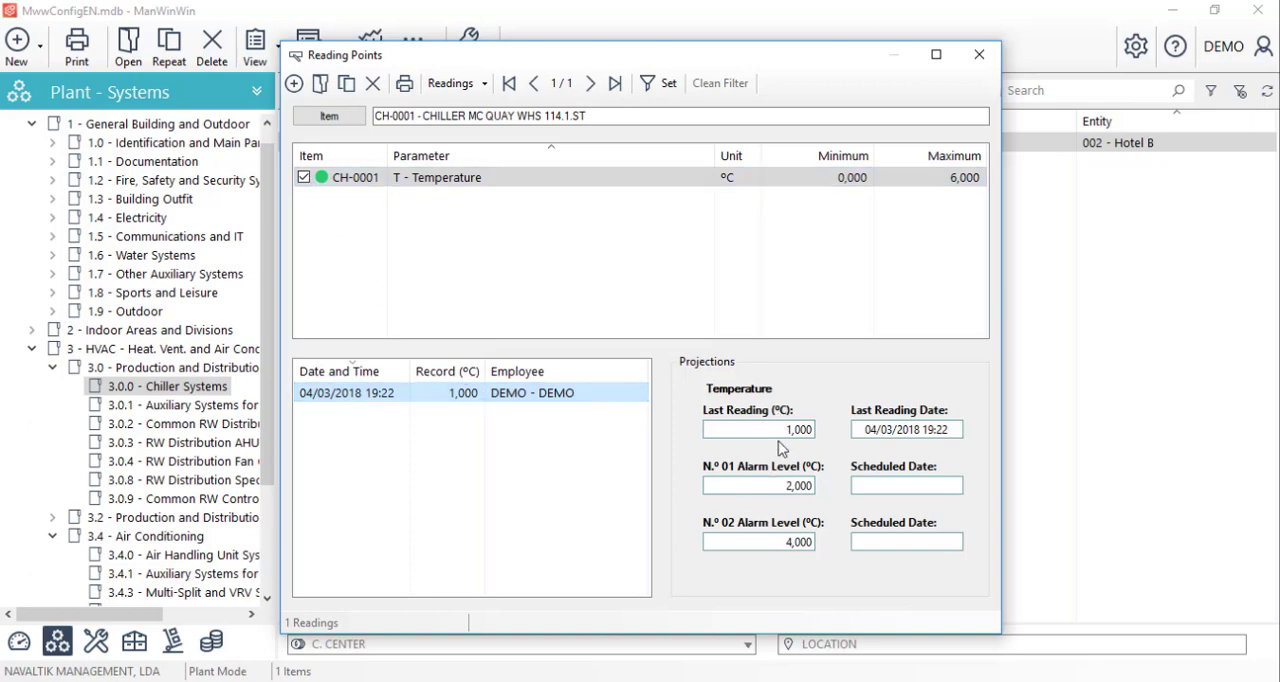
{"action": "mouse_move", "coordinate": [491, 499]}
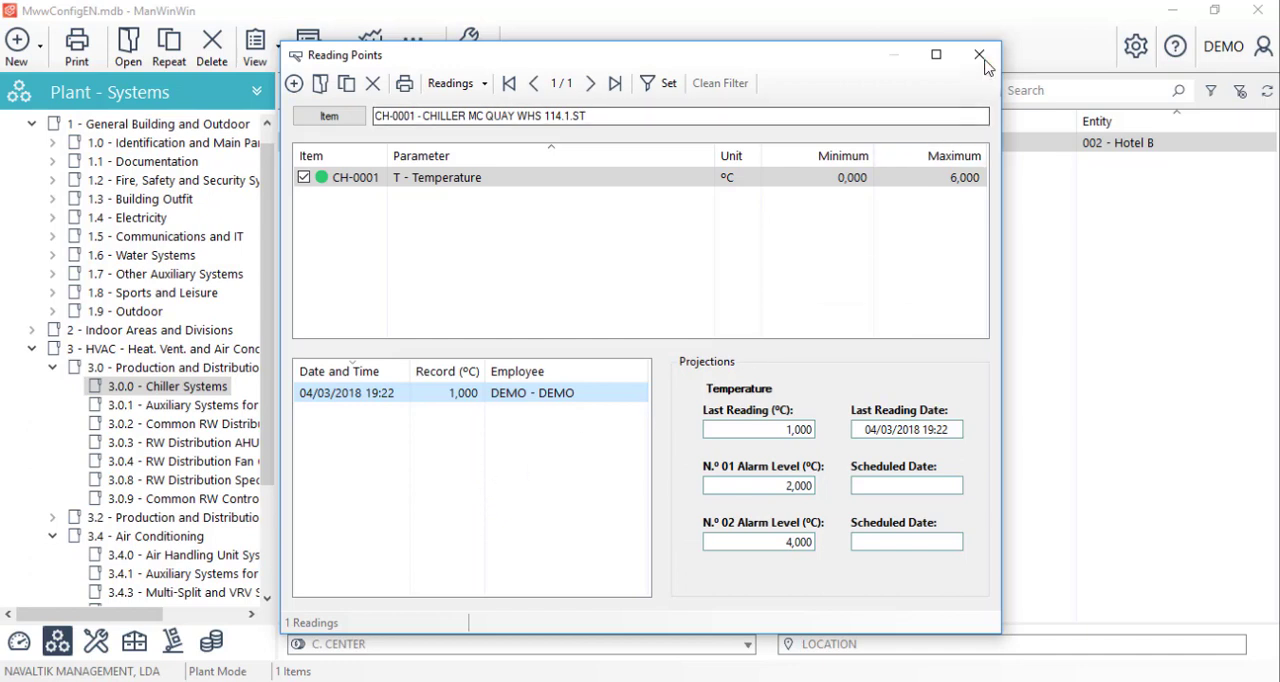
{"action": "left_click", "coordinate": [979, 55]}
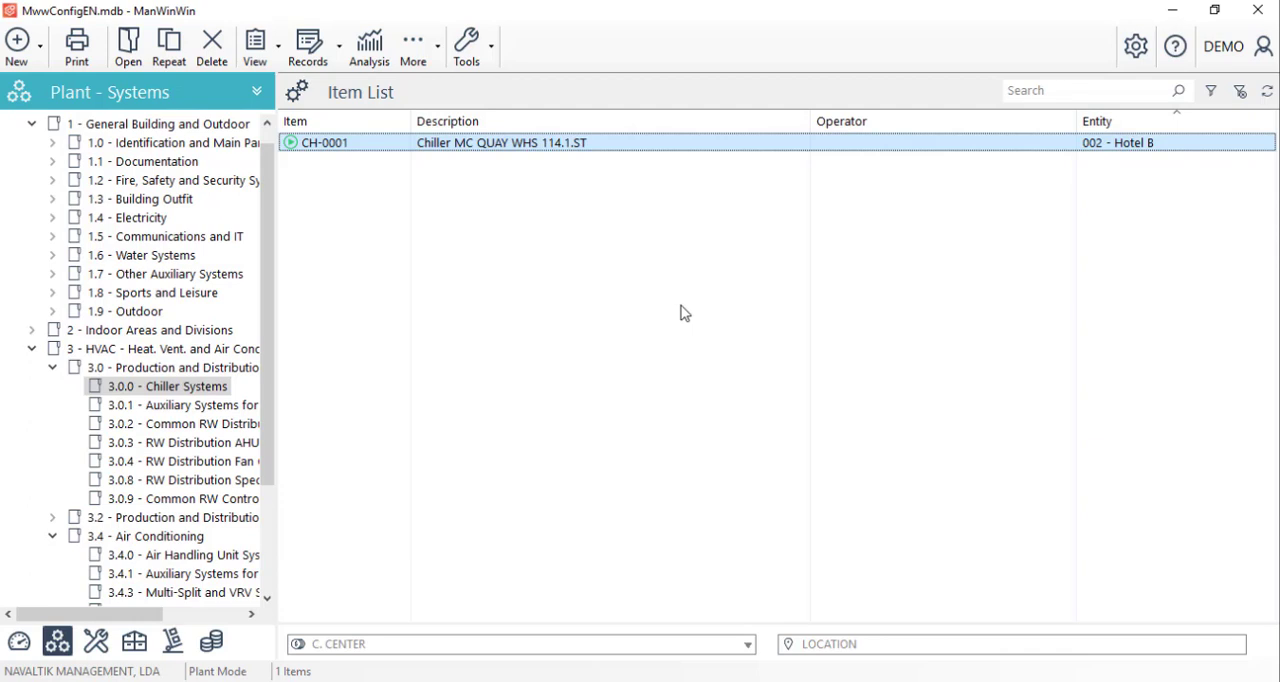